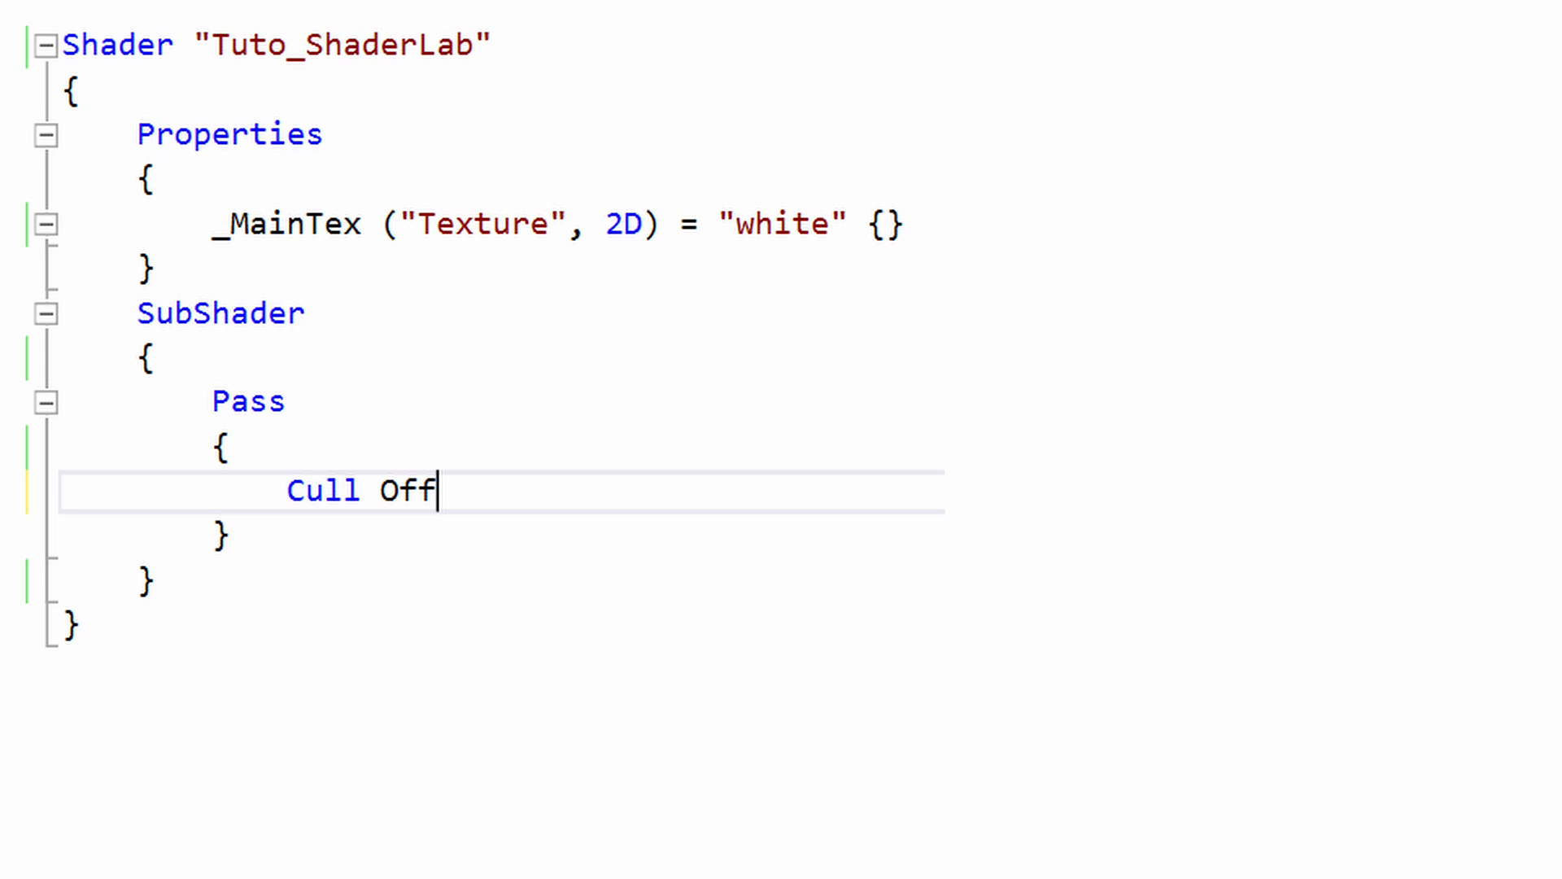
type("Blend SrcAlpha OneMinusSrcAlpha")
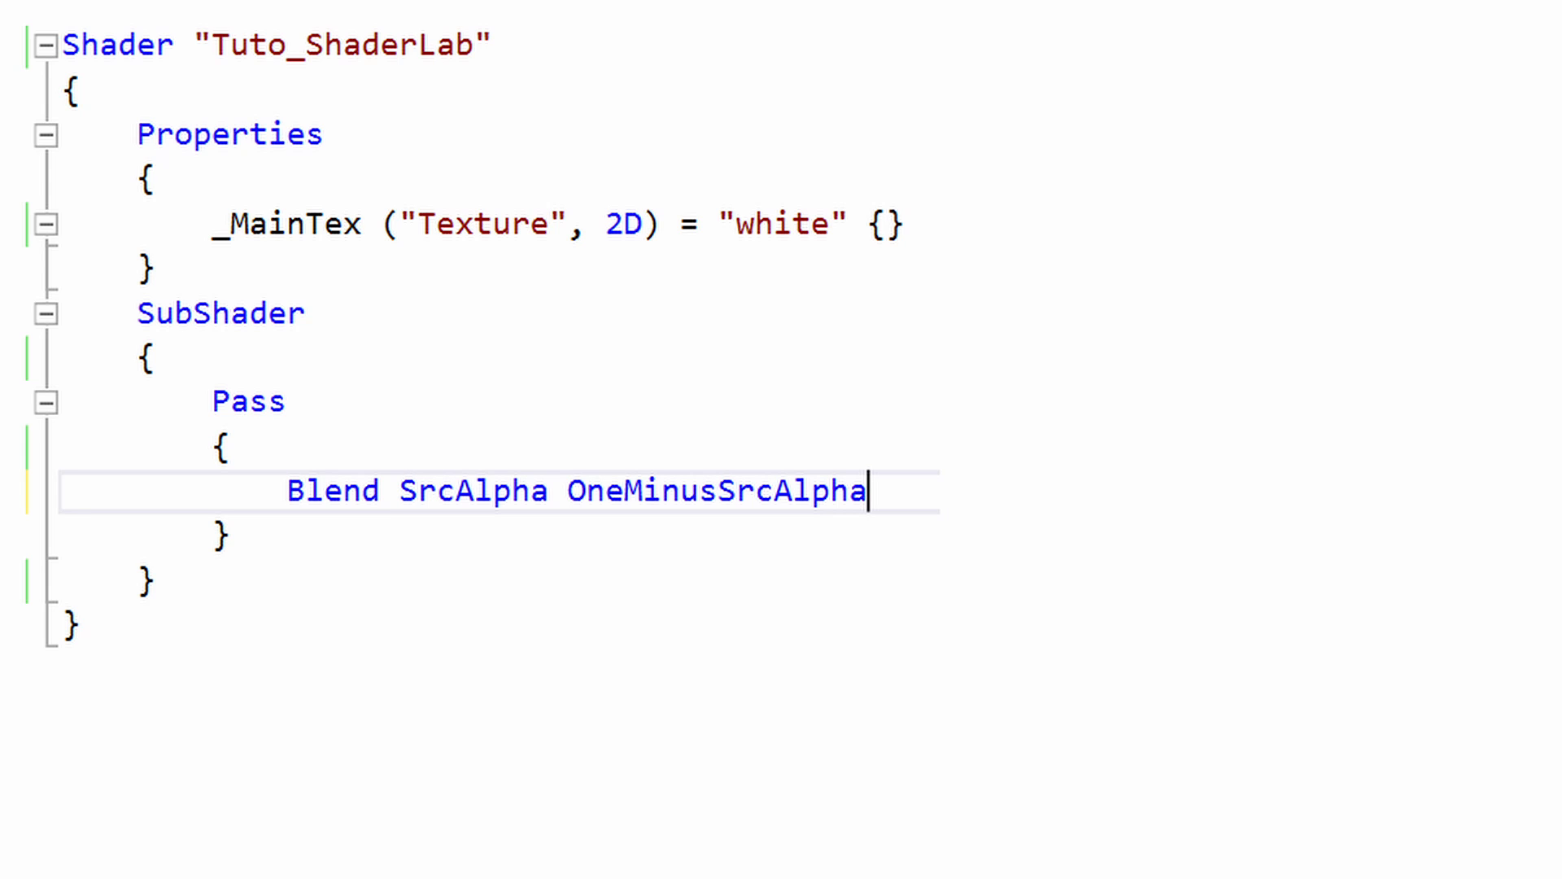
type("ZWrite Off")
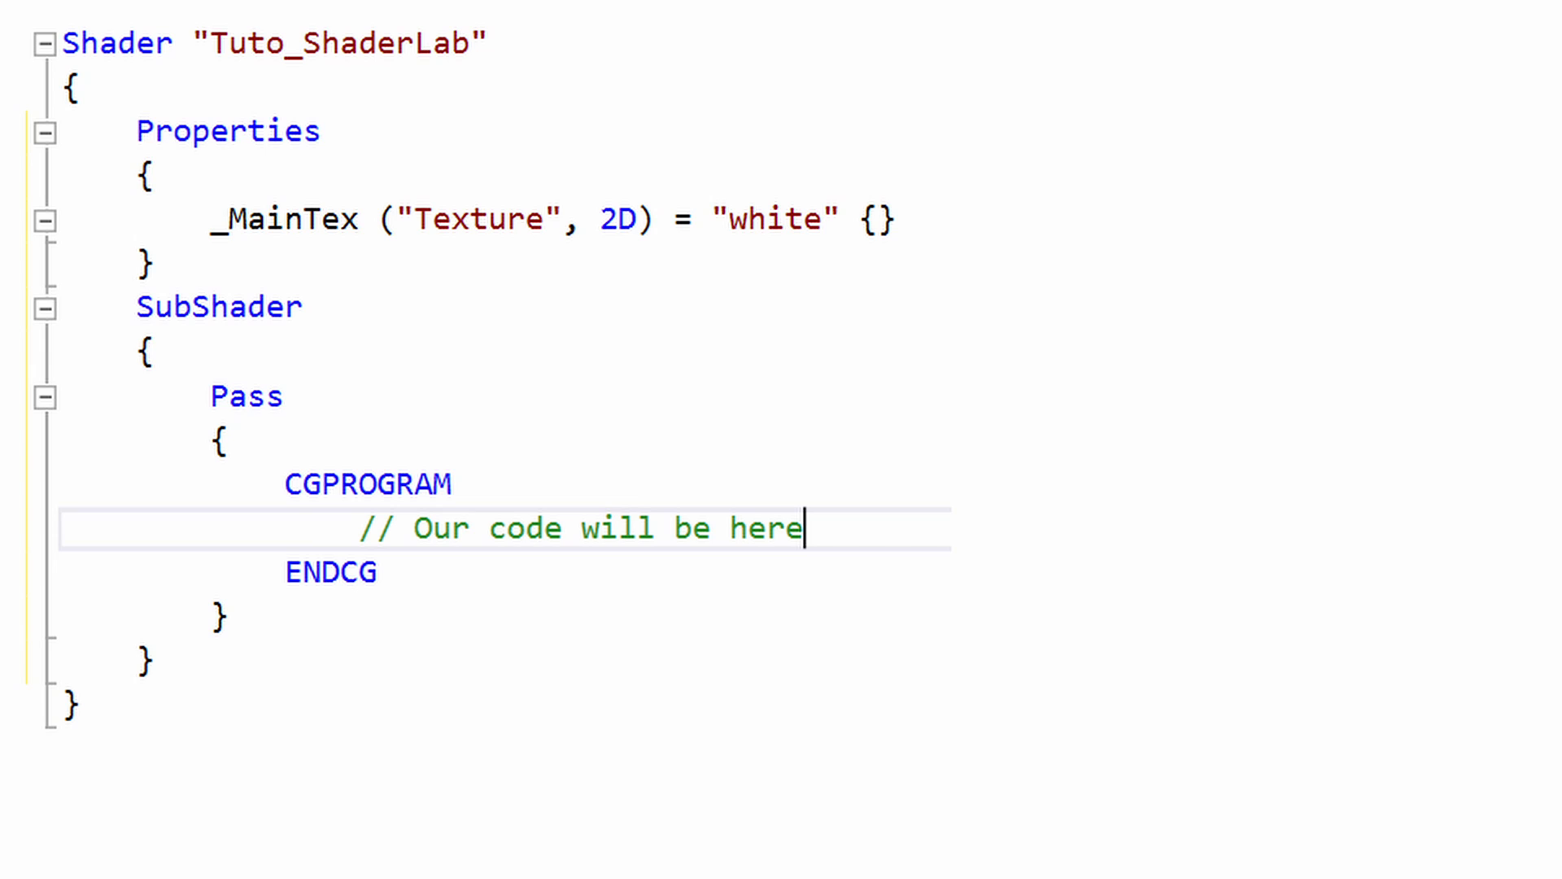
type("FallBack \"Diffuse\"")
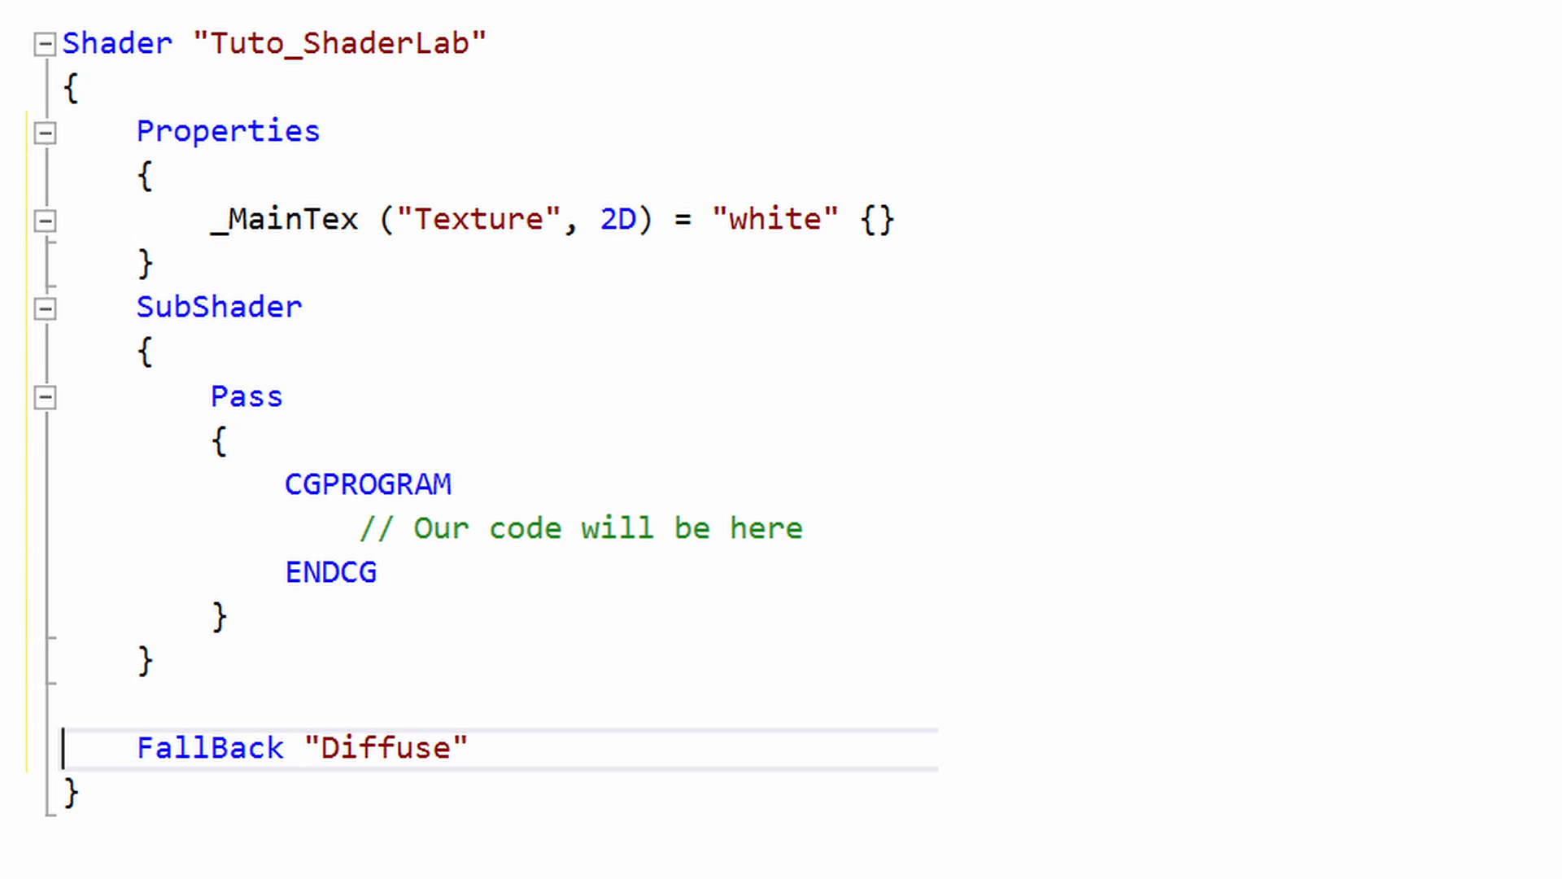